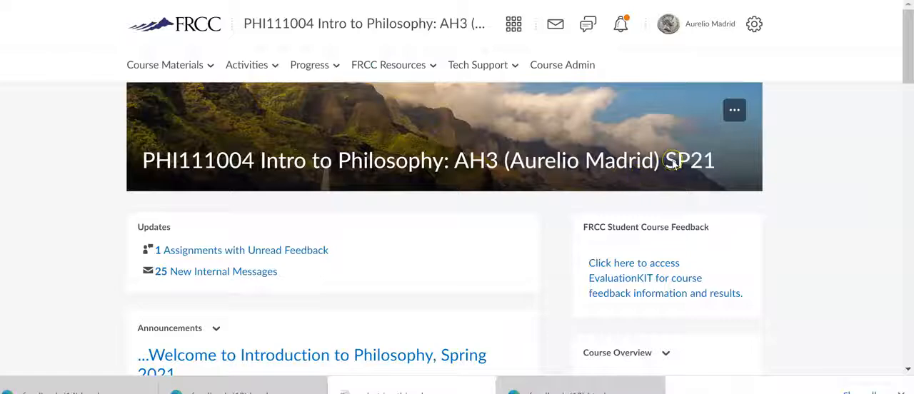
Scroll through the syllabus module, then open Week 1 showing its Zoom session details.
scroll(down, 3)
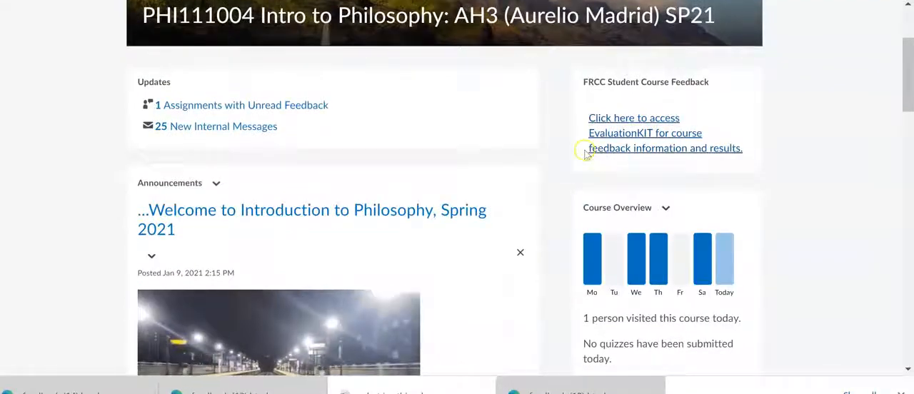
scroll(down, 3)
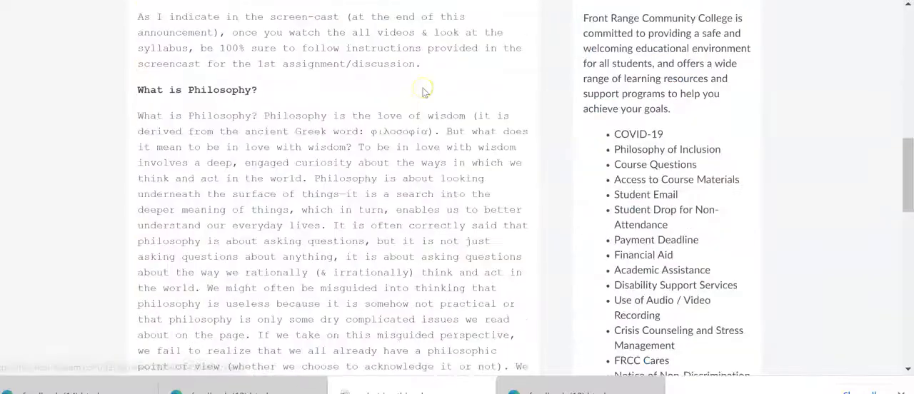
scroll(down, 3)
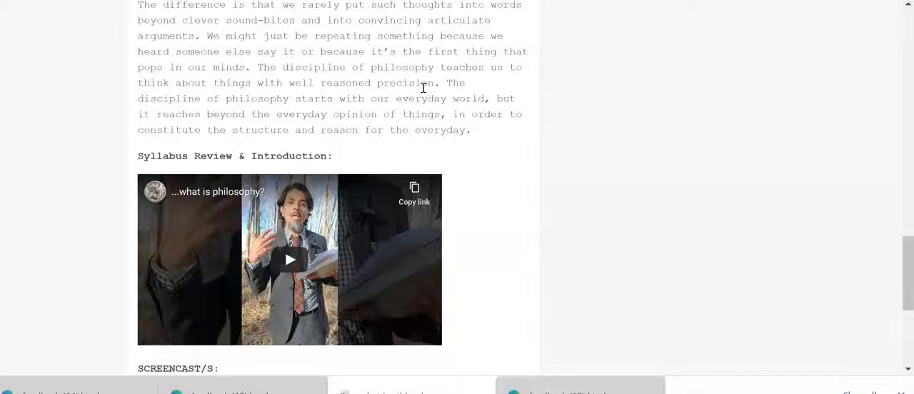
scroll(down, 3)
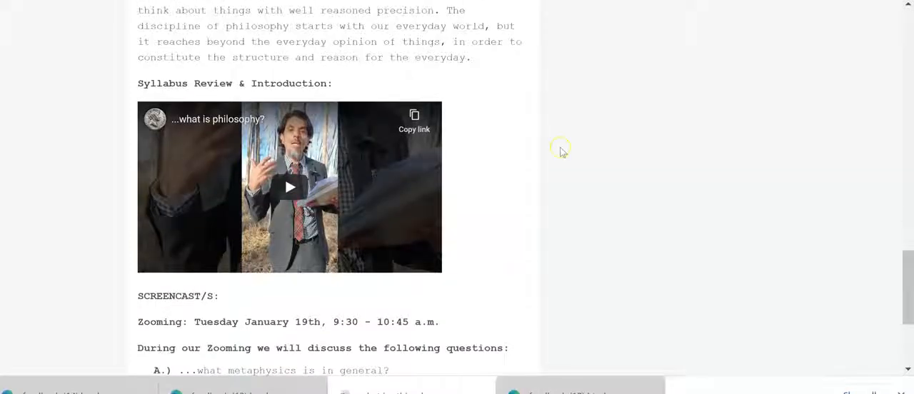
scroll(down, 3)
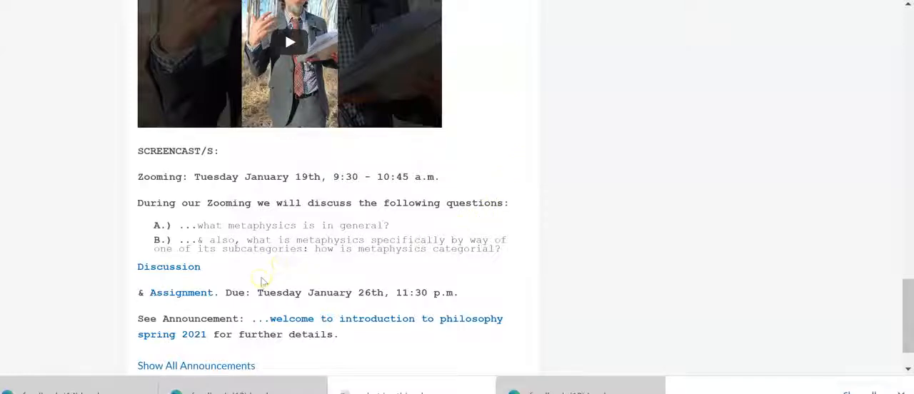
mouse_move(248, 293)
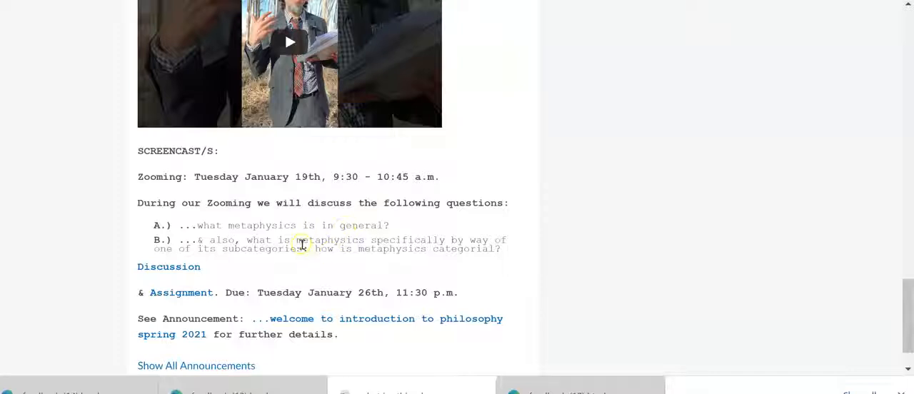
mouse_move(180, 293)
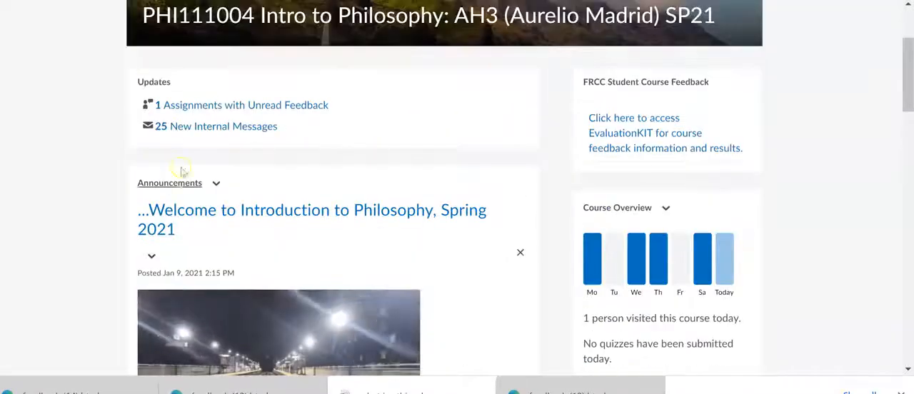
scroll(up, 3)
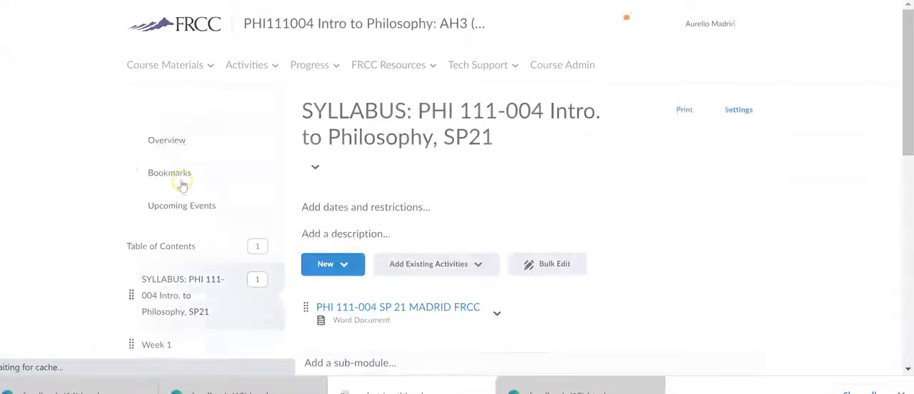
scroll(down, 3)
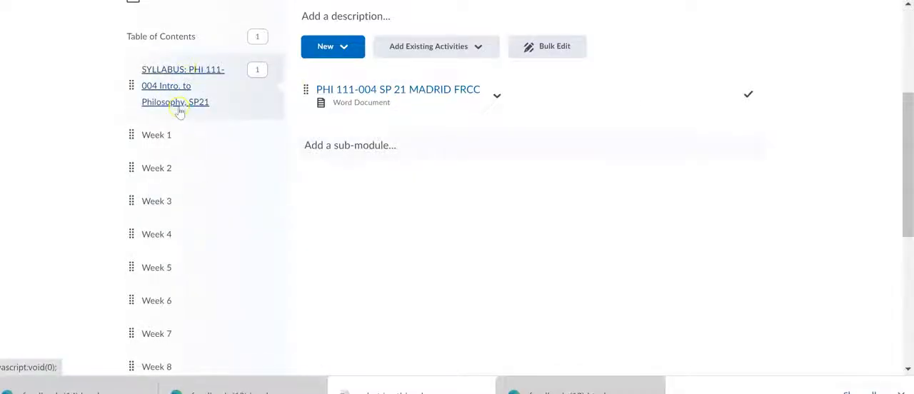
click(156, 135)
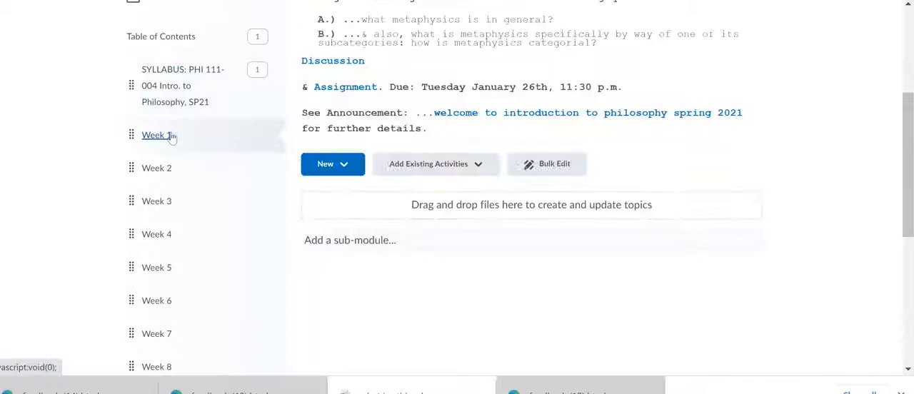
click(155, 135)
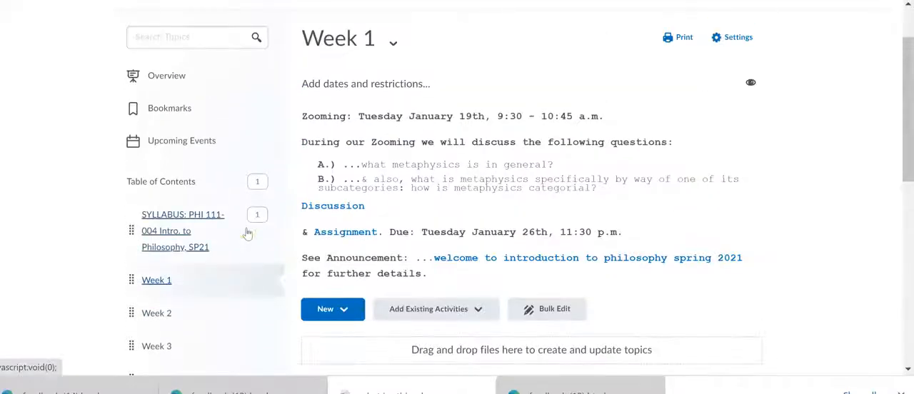
mouse_move(432, 184)
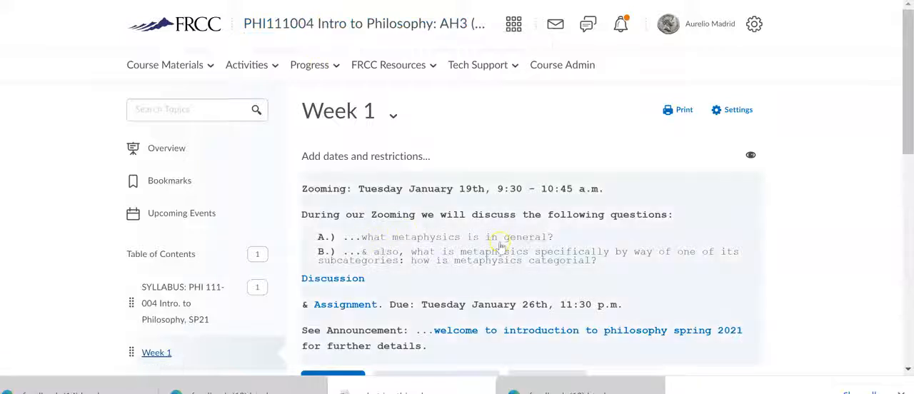
mouse_move(393, 194)
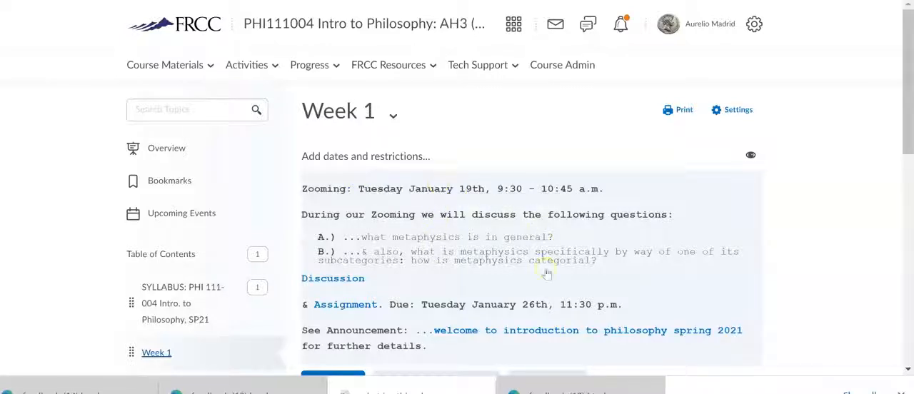
mouse_move(539, 304)
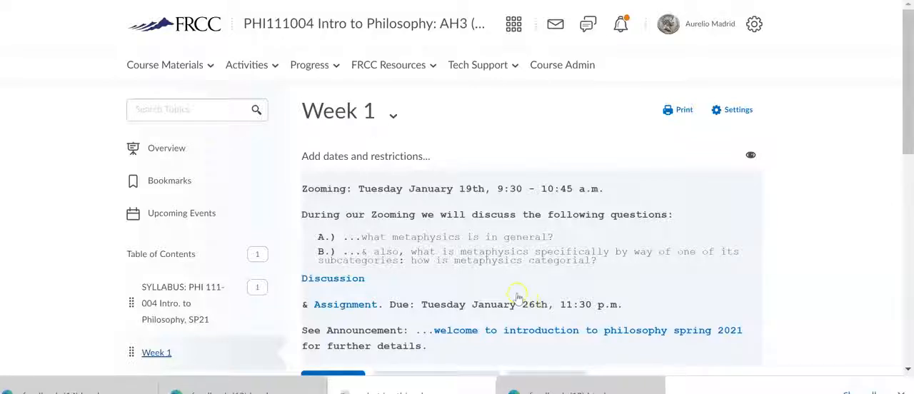
mouse_move(503, 290)
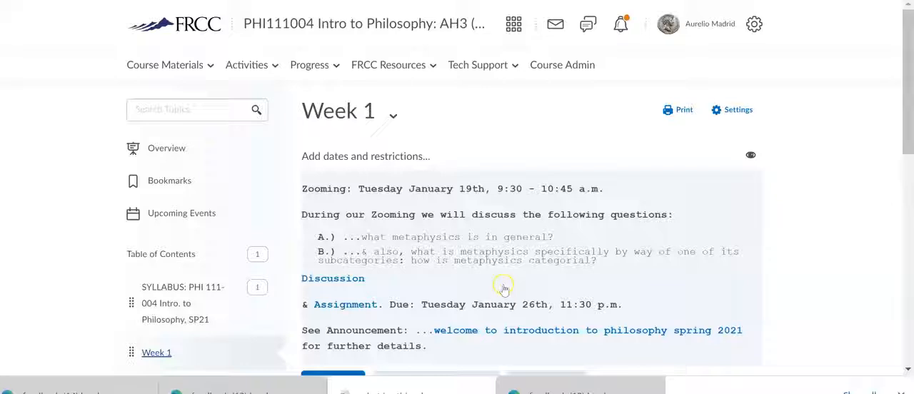
mouse_move(502, 290)
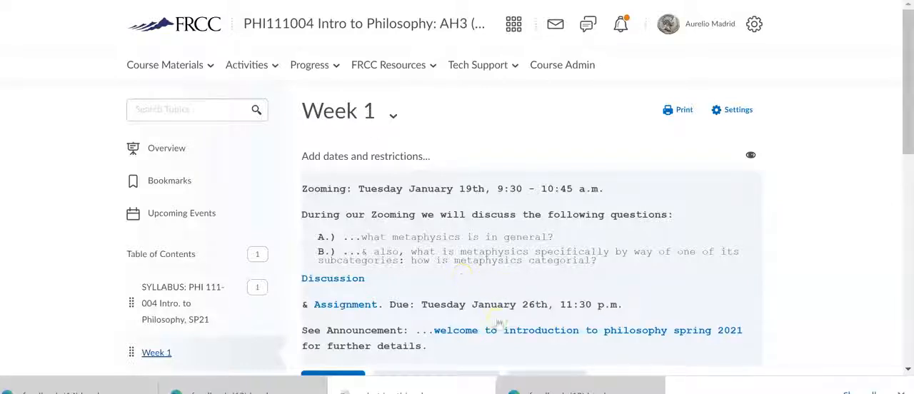
mouse_move(333, 277)
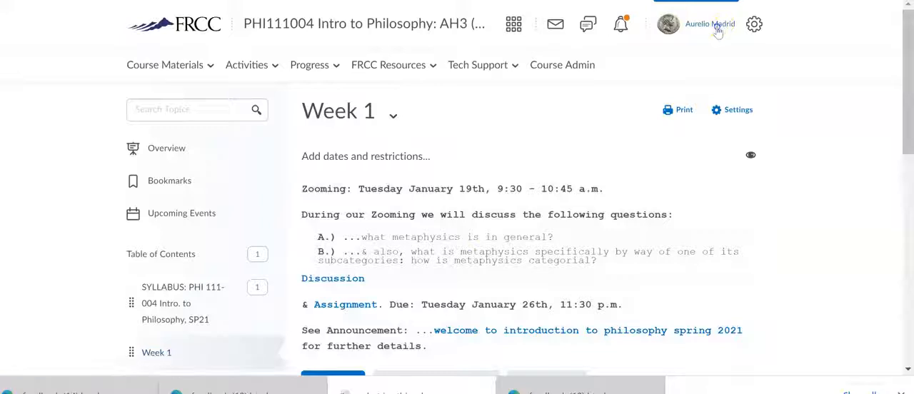
Switch to View as Student and follow the announcement's link to the introductions discussion.
click(709, 24)
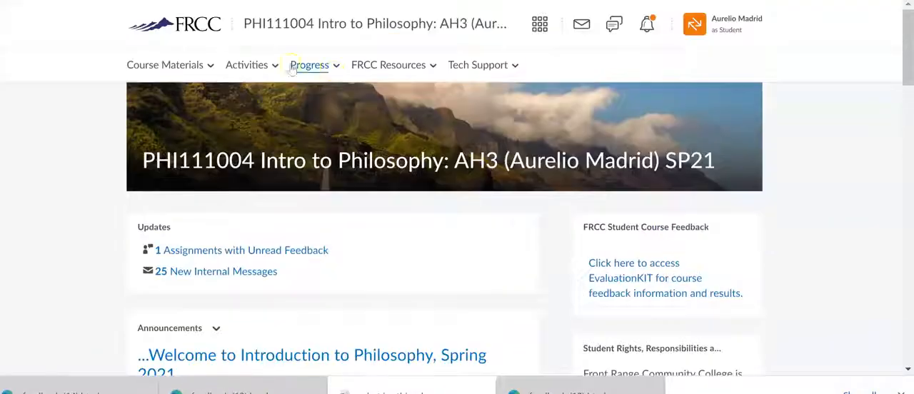
scroll(down, 3)
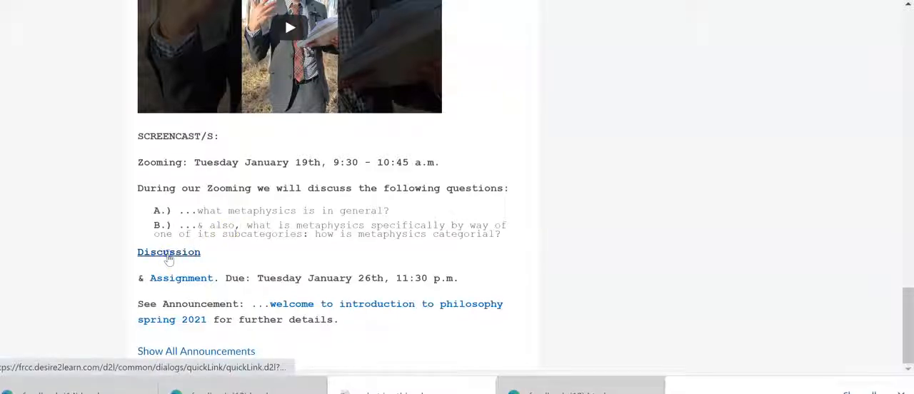
click(169, 252)
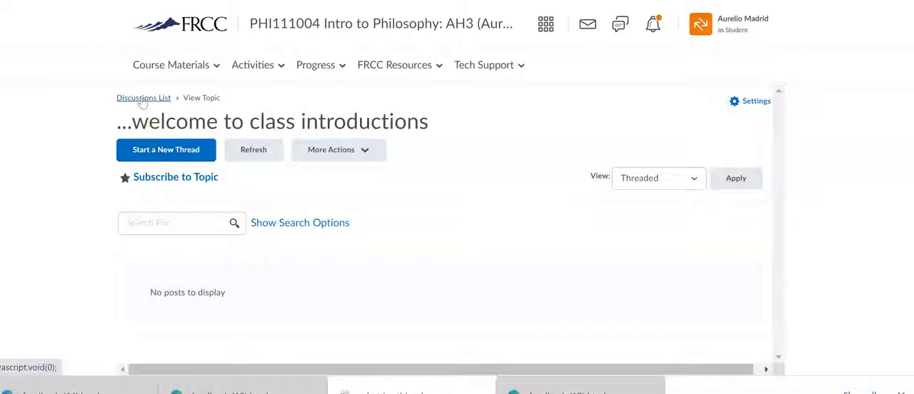
mouse_move(166, 149)
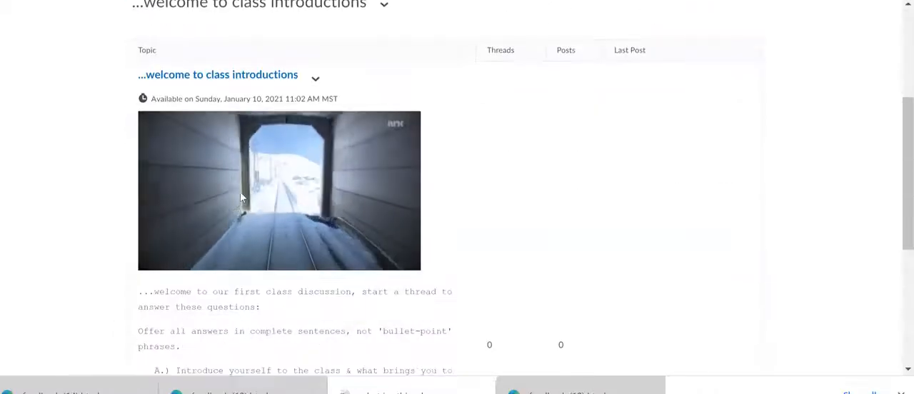
Scroll through the introductions topic's video and questions A–F on the Discussions list.
scroll(down, 3)
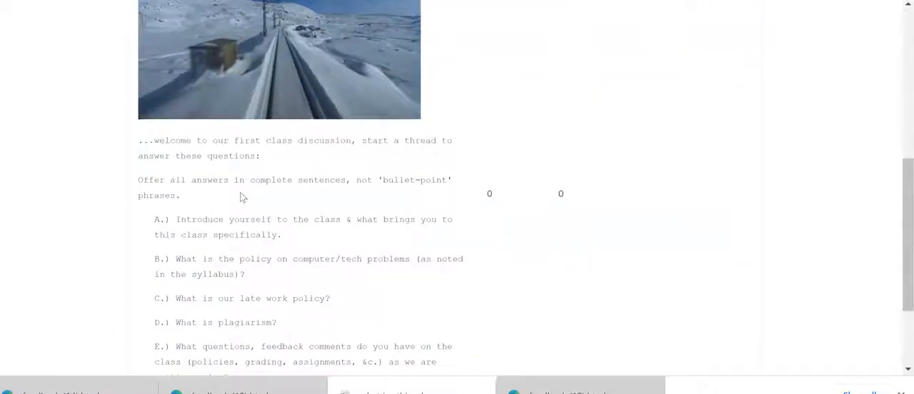
scroll(down, 3)
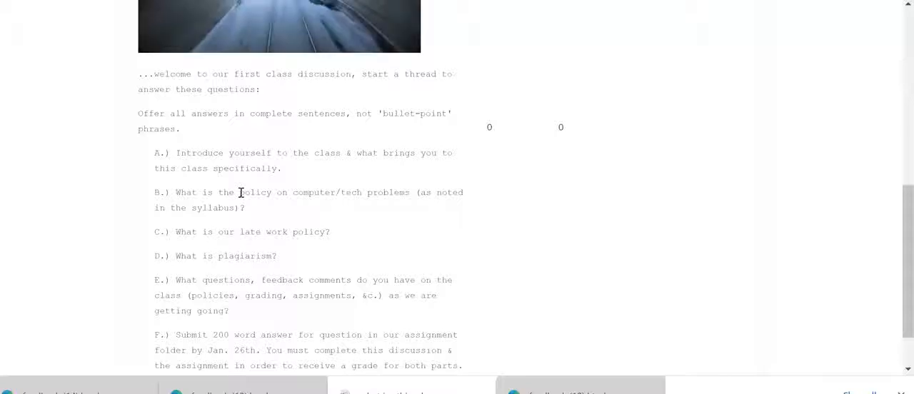
mouse_move(374, 227)
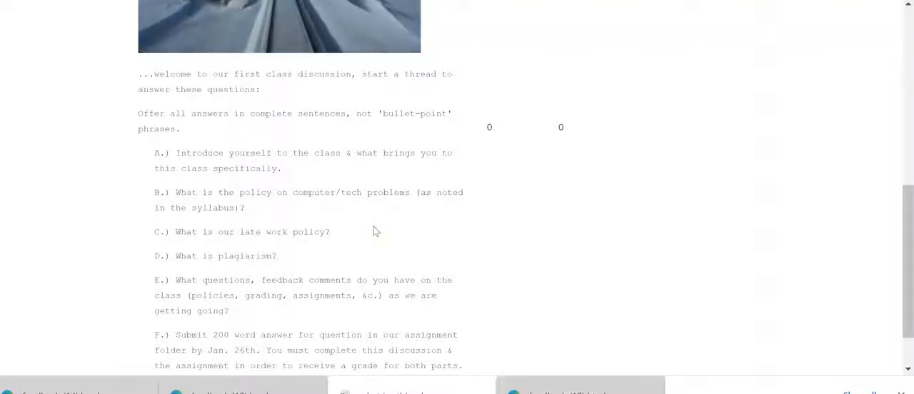
scroll(down, 3)
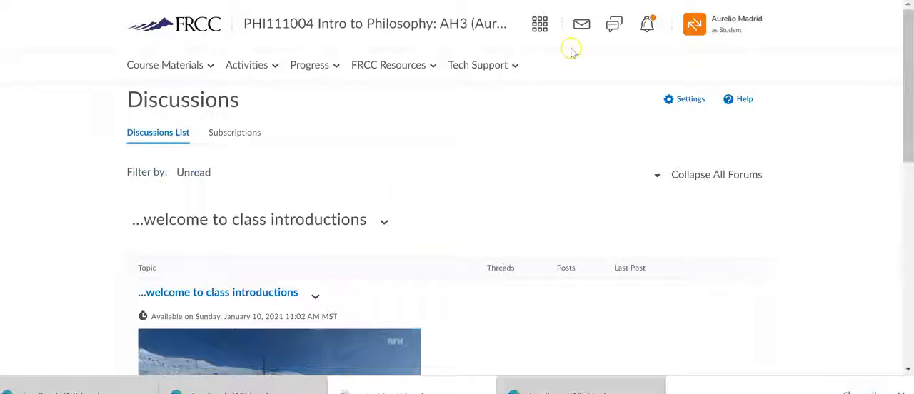
mouse_move(581, 23)
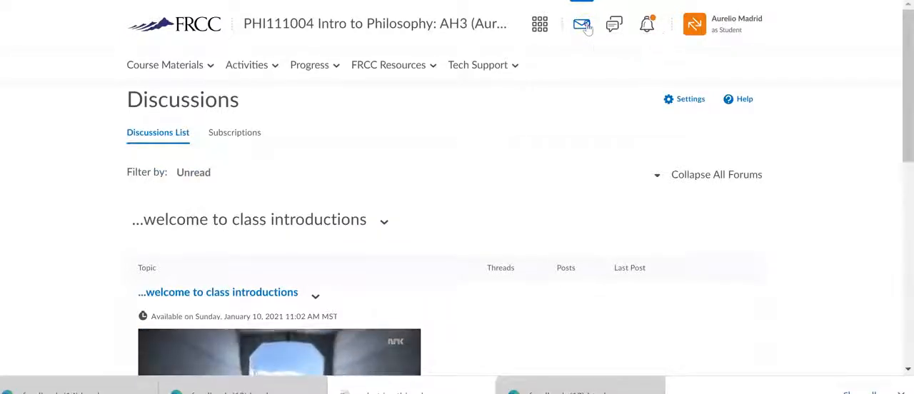
Check message notifications, then Send Internal Message to the instructor from the Classlist.
click(581, 23)
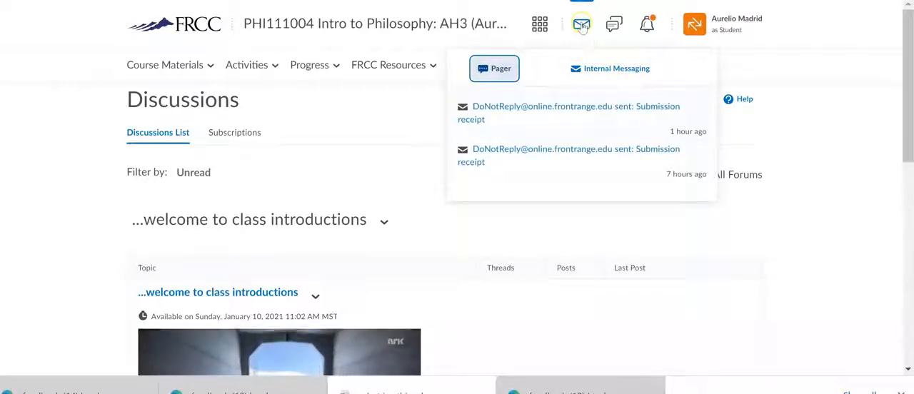
mouse_move(581, 23)
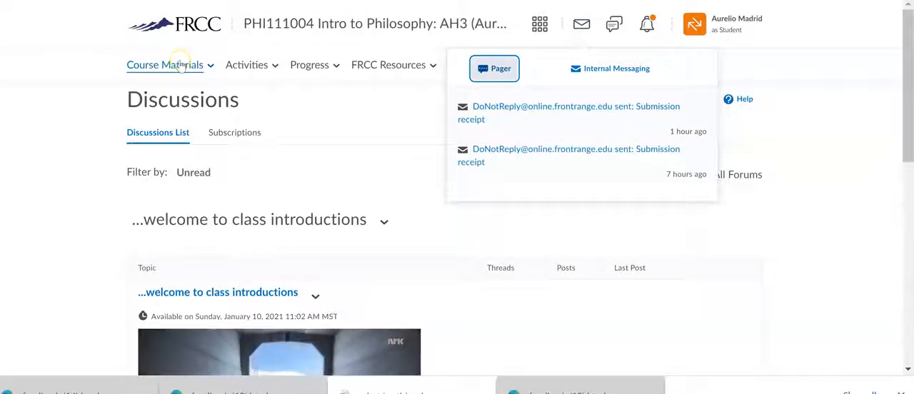
click(165, 64)
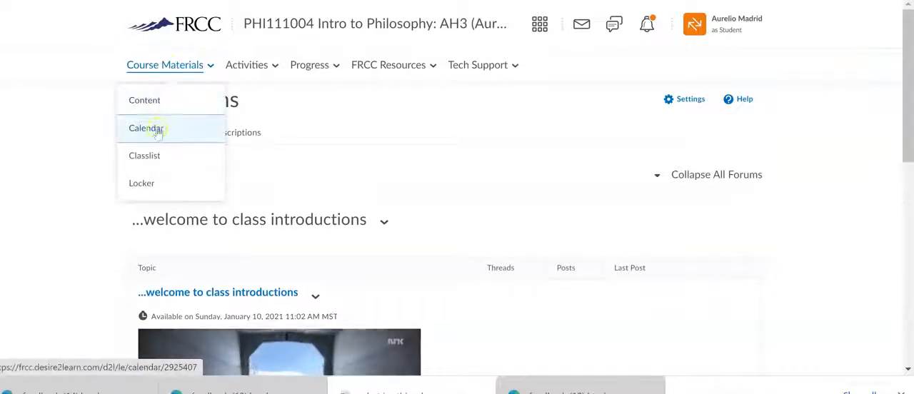
mouse_move(144, 155)
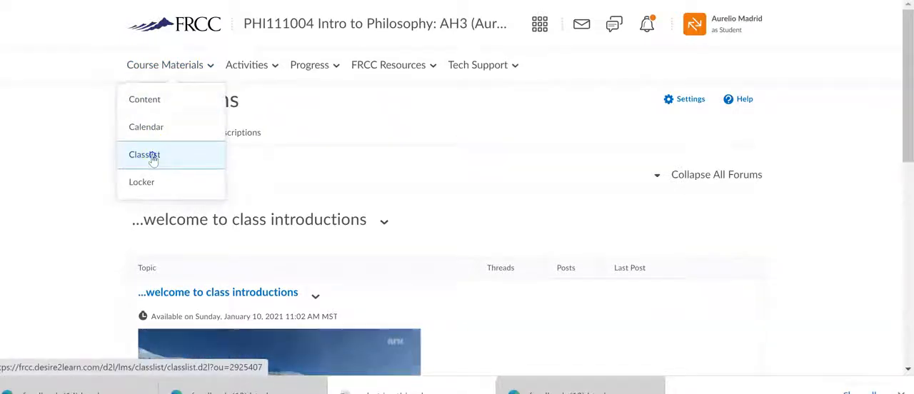
click(145, 155)
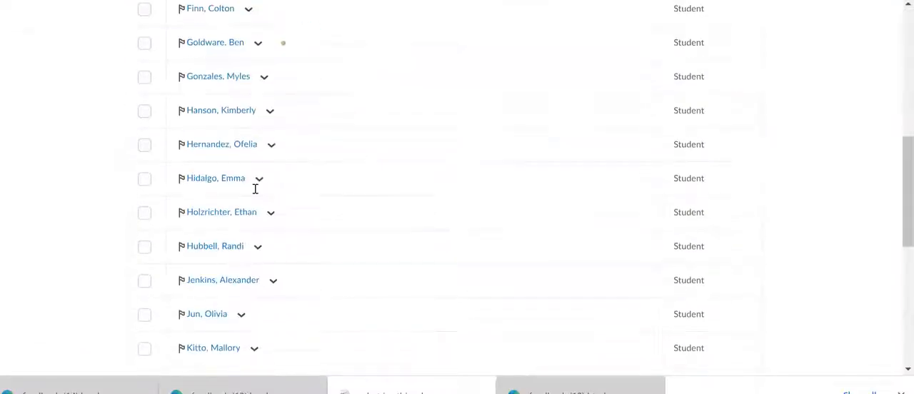
scroll(down, 3)
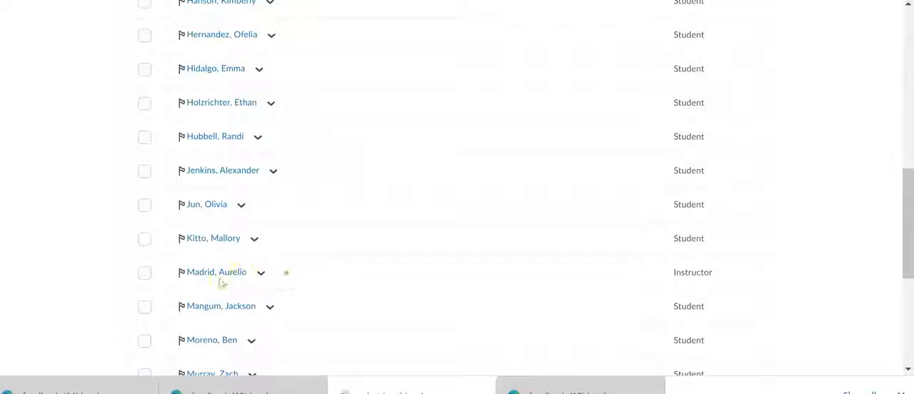
click(261, 272)
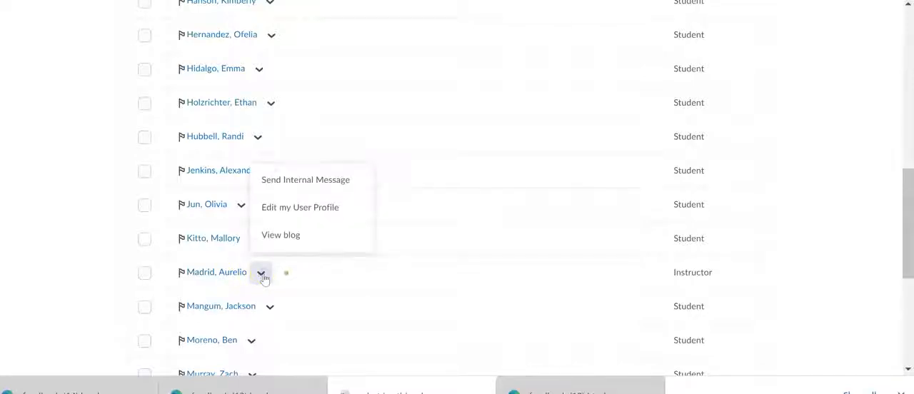
click(305, 179)
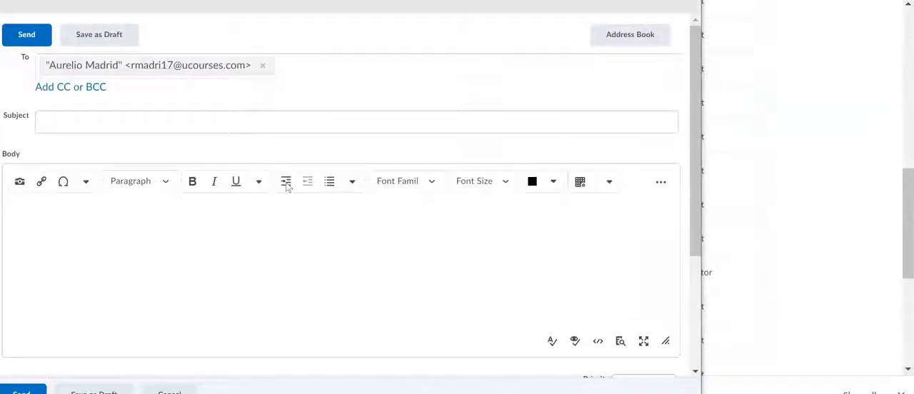
mouse_move(281, 153)
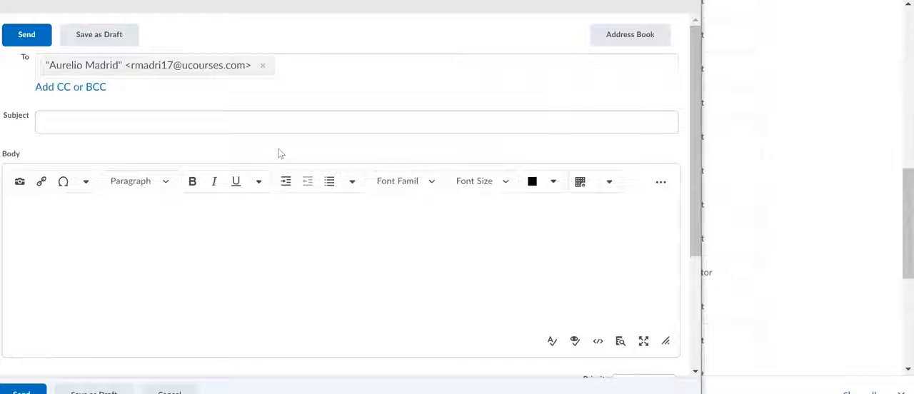
Cancel the empty instructor message and return to the Intro to Philosophy homepage.
click(252, 121)
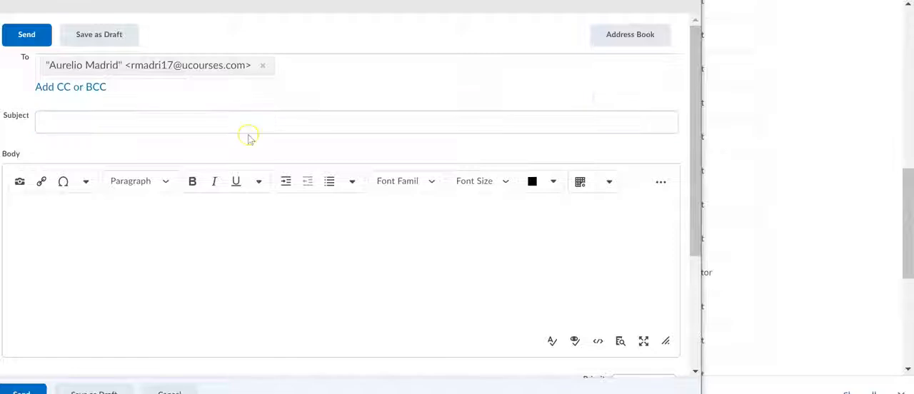
mouse_move(202, 140)
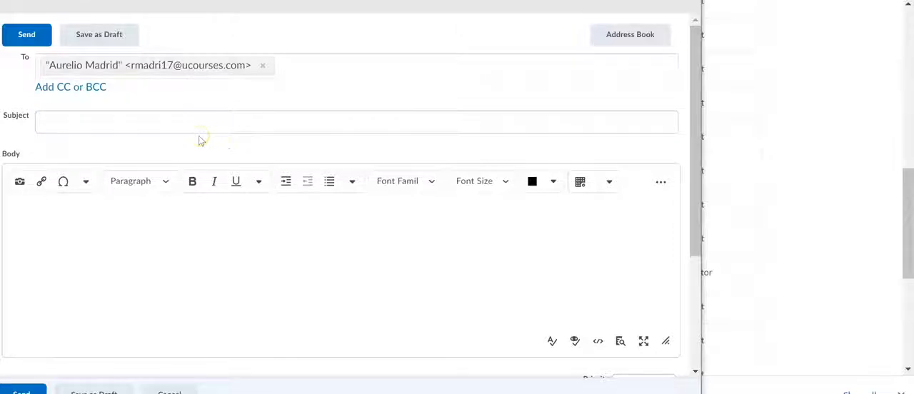
mouse_move(214, 181)
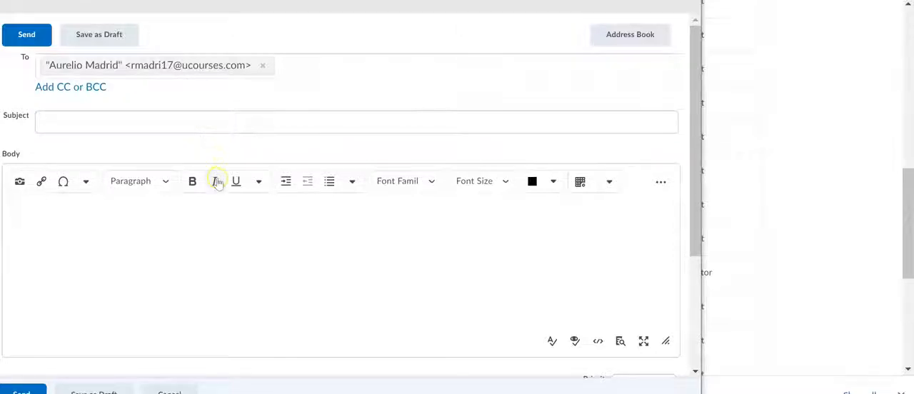
mouse_move(214, 180)
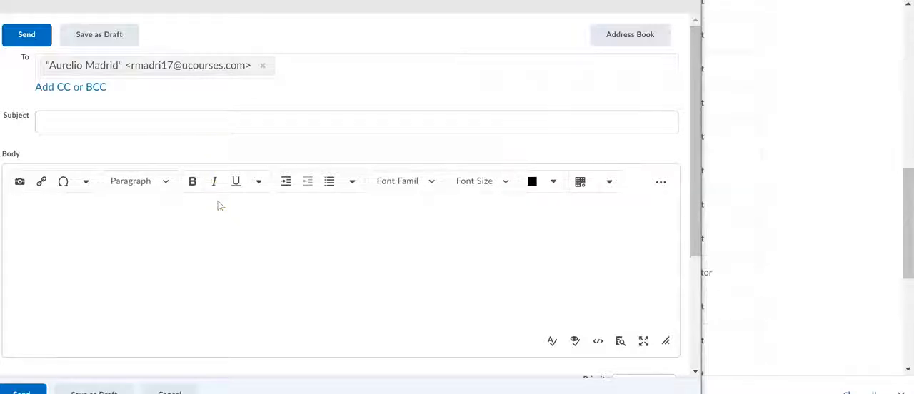
click(26, 35)
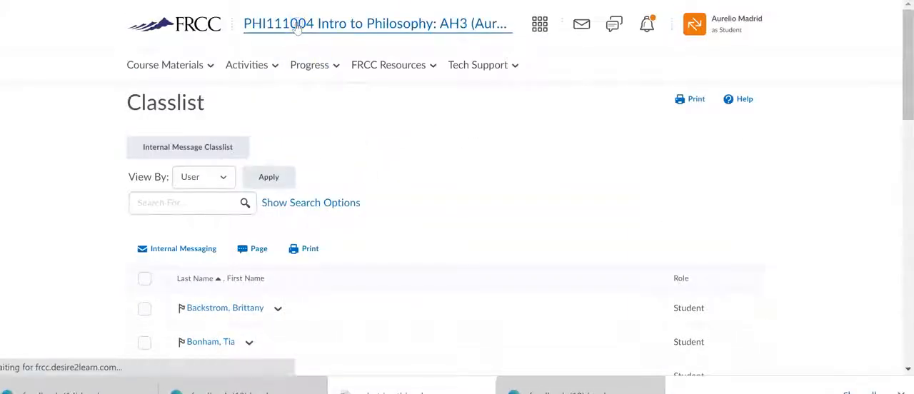
click(376, 23)
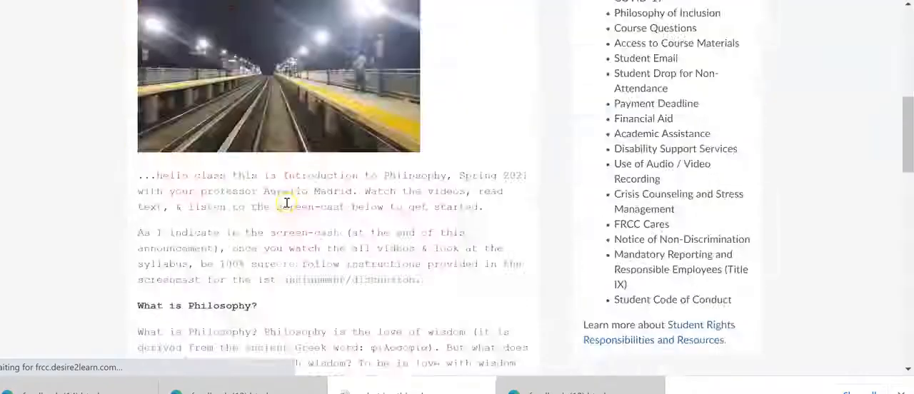
scroll(down, 3)
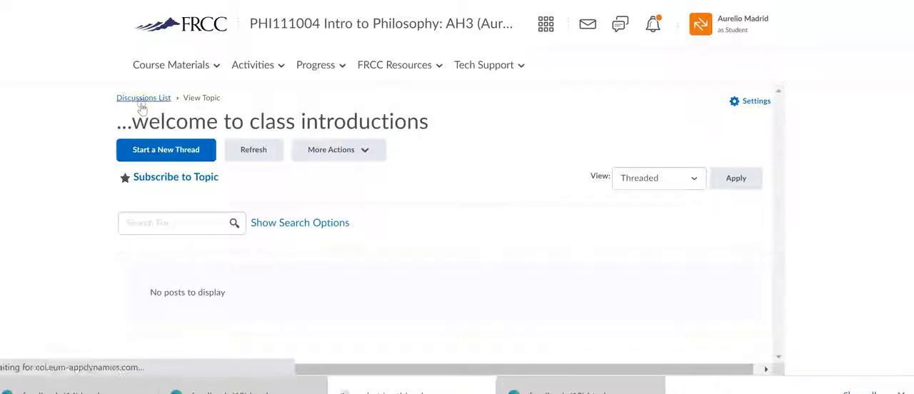
Reread the introductions topic's questions A–F and its Jan. 26th due date.
scroll(down, 3)
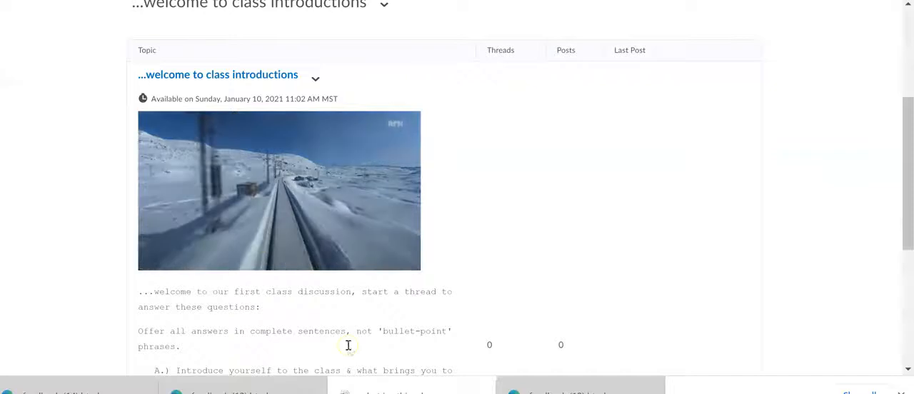
scroll(down, 3)
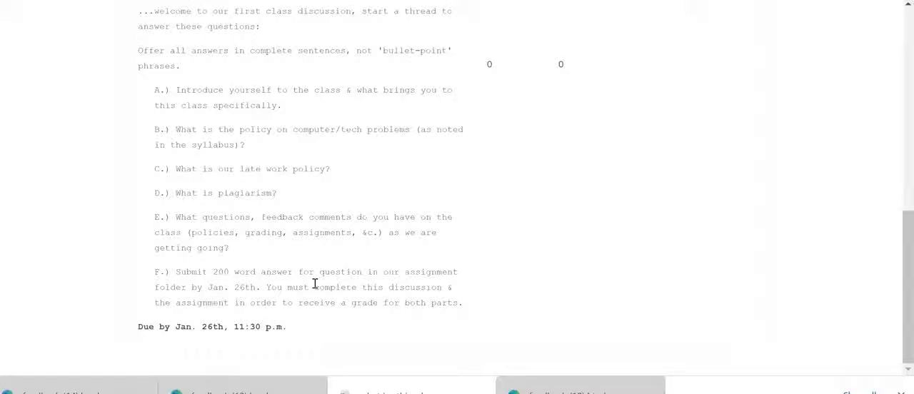
mouse_move(255, 196)
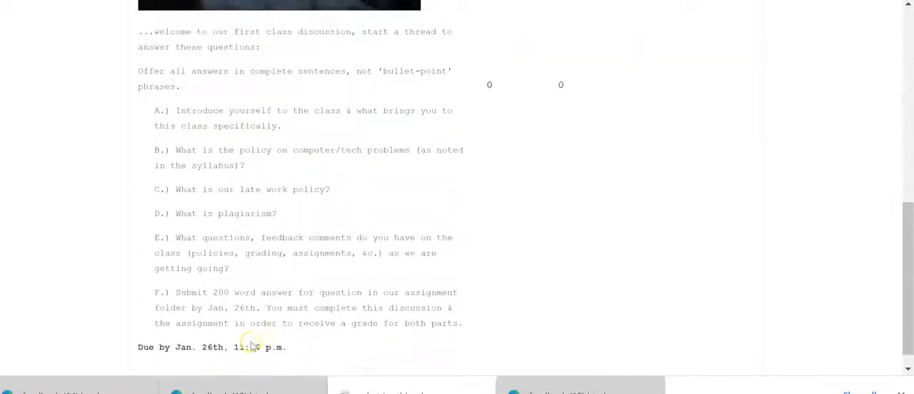
scroll(down, 3)
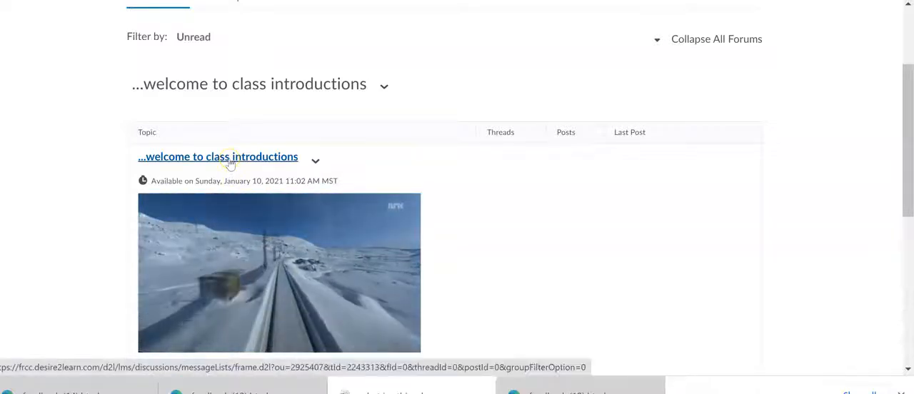
Open the 'welcome to class introductions' topic link.
click(218, 156)
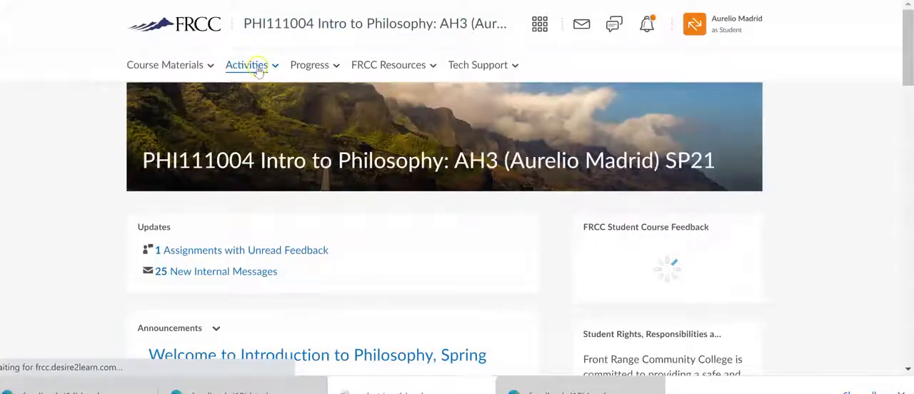
Choose Assignments from the Activities menu to see the 'what is metaphysics?' folder.
click(246, 64)
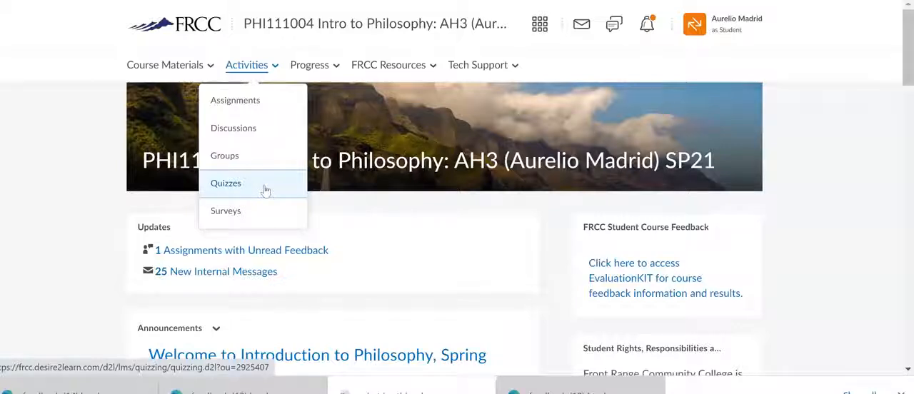
mouse_move(235, 99)
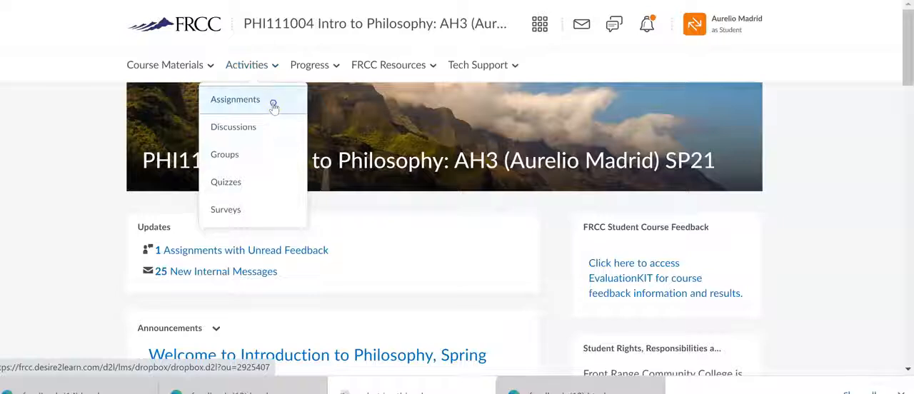
click(235, 99)
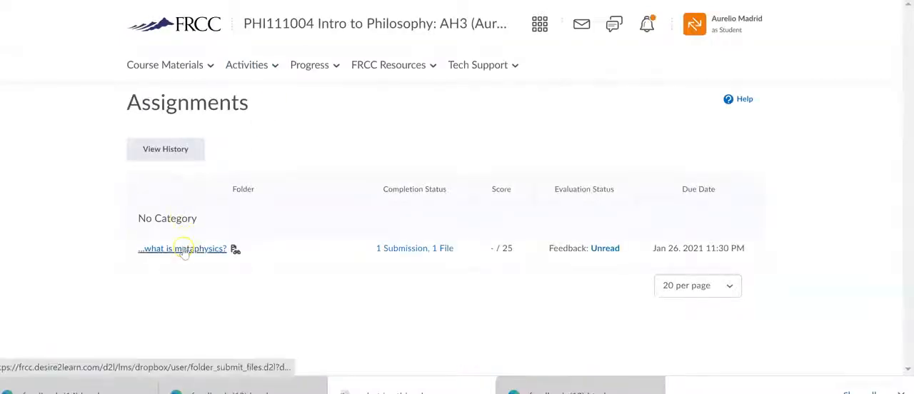
click(182, 248)
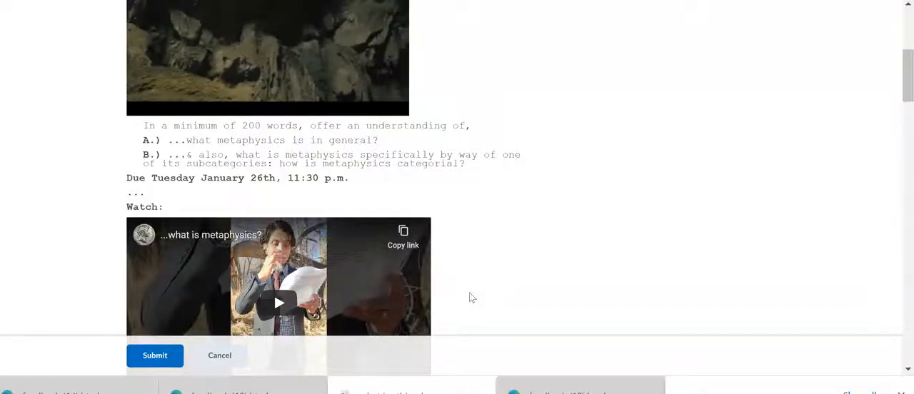
scroll(down, 3)
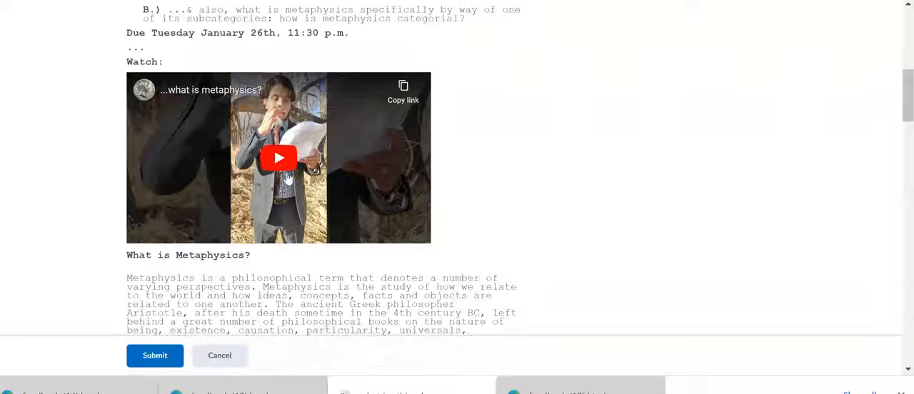
scroll(down, 3)
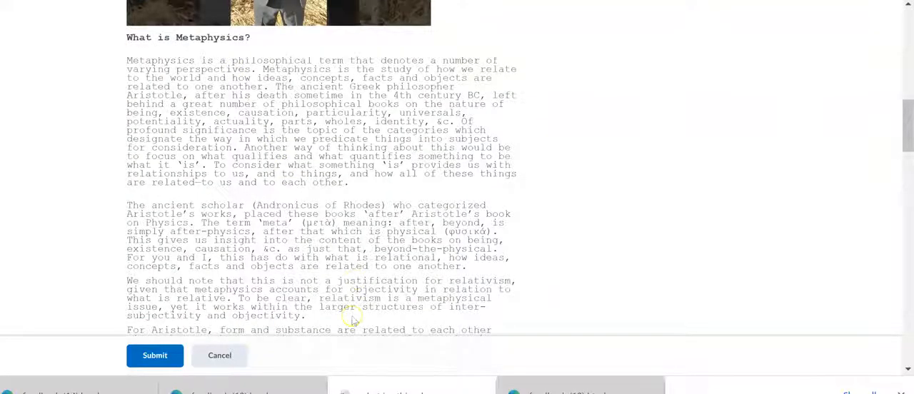
scroll(down, 3)
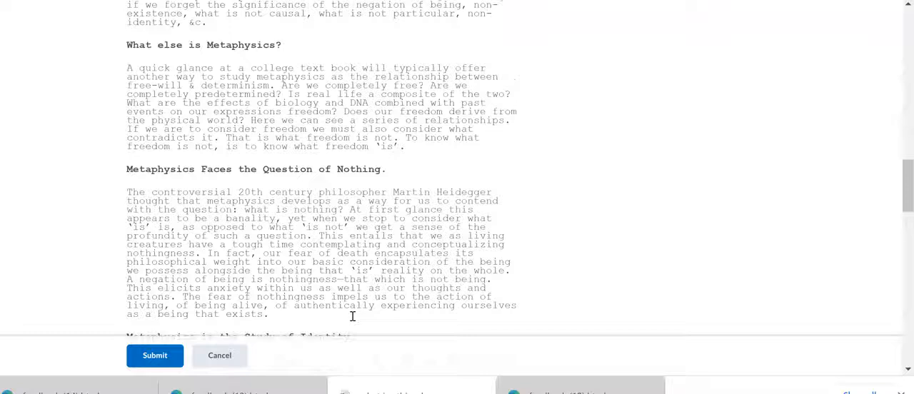
scroll(down, 3)
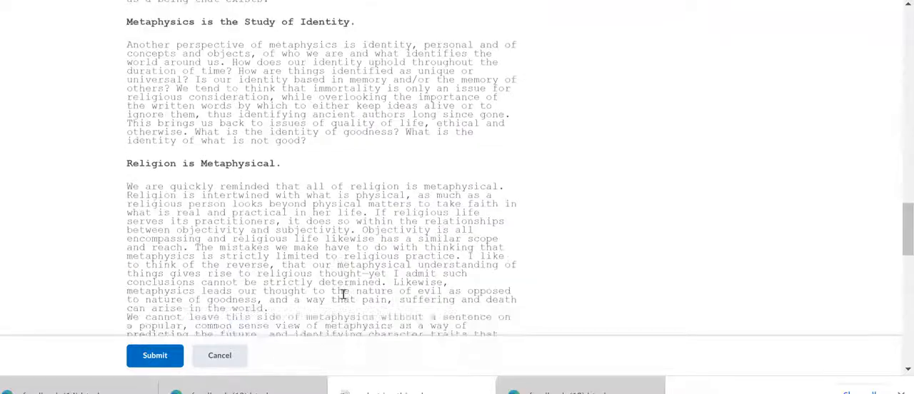
scroll(down, 3)
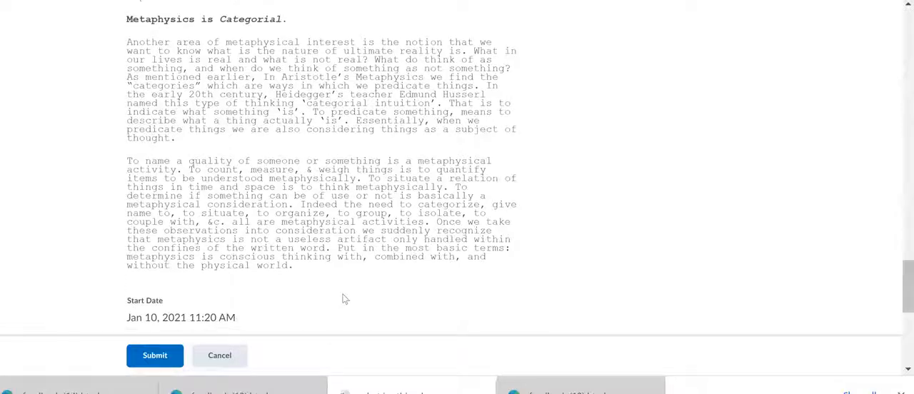
scroll(down, 3)
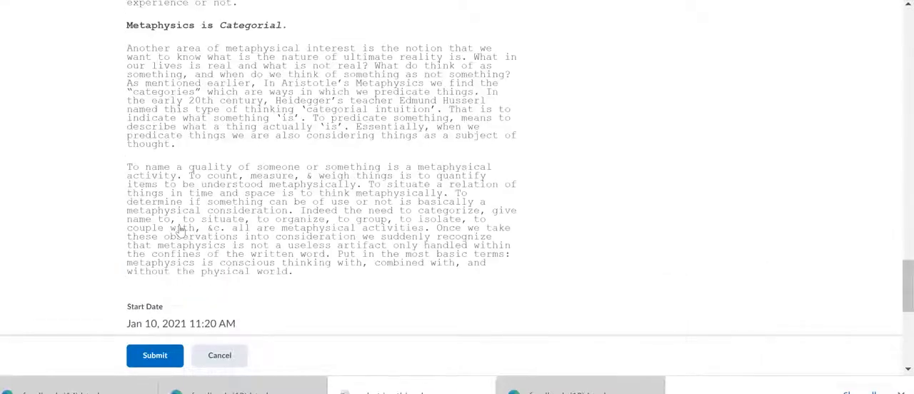
scroll(up, 3)
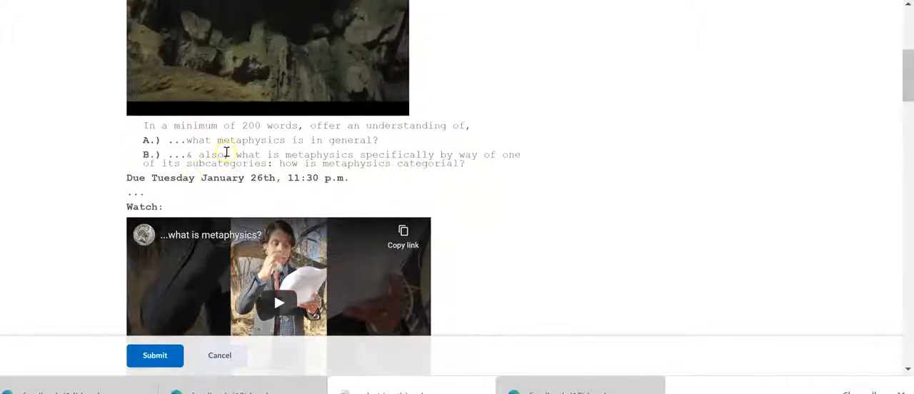
scroll(down, 3)
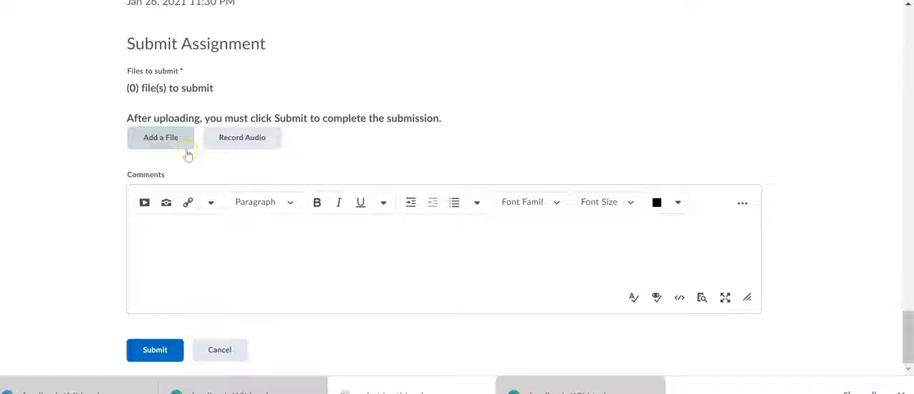
click(155, 349)
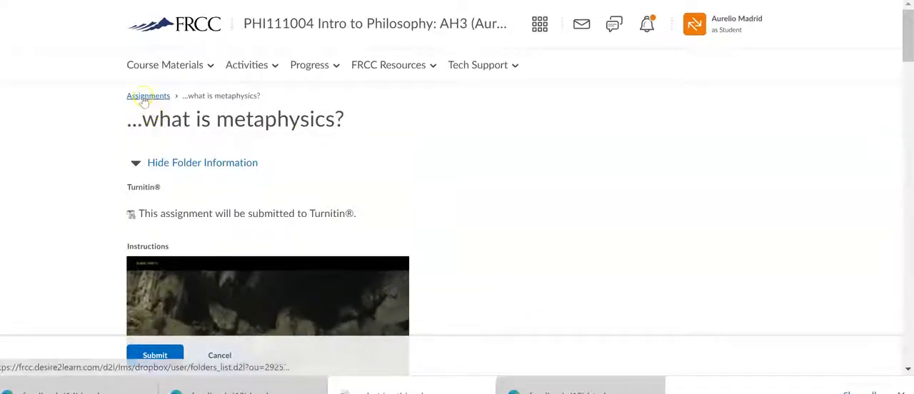
Use the Assignments breadcrumb to return to the folder list.
click(148, 94)
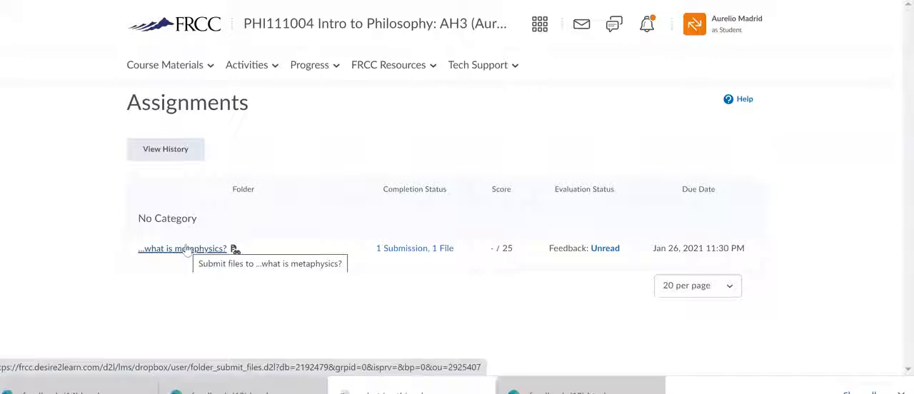
mouse_move(431, 263)
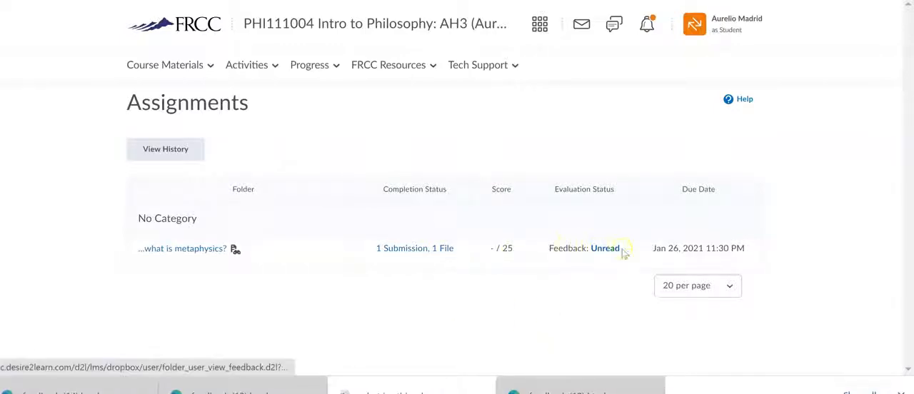
mouse_move(632, 251)
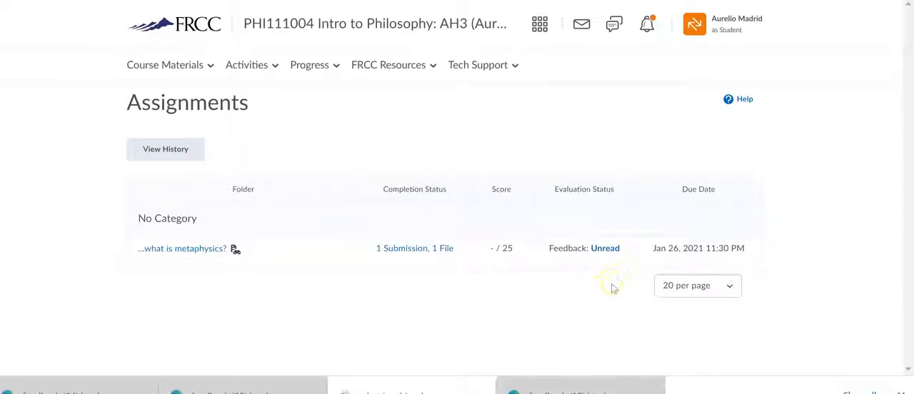
mouse_move(605, 248)
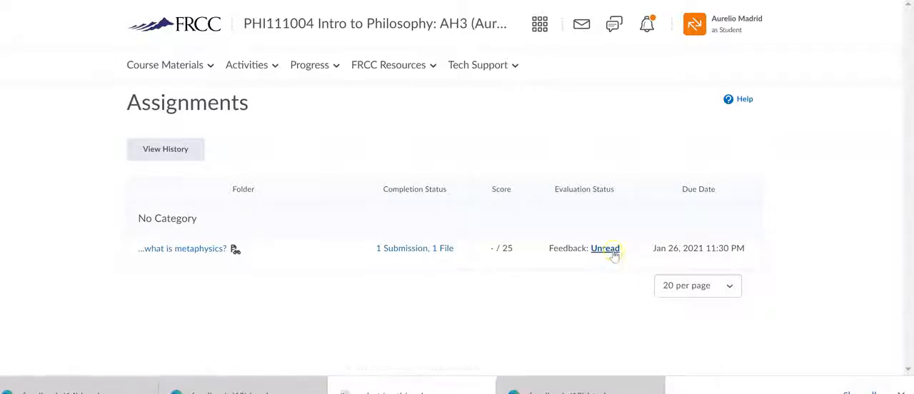
Open the Unread feedback for 'what is metaphysics?' with its feedback.html attachment.
click(605, 248)
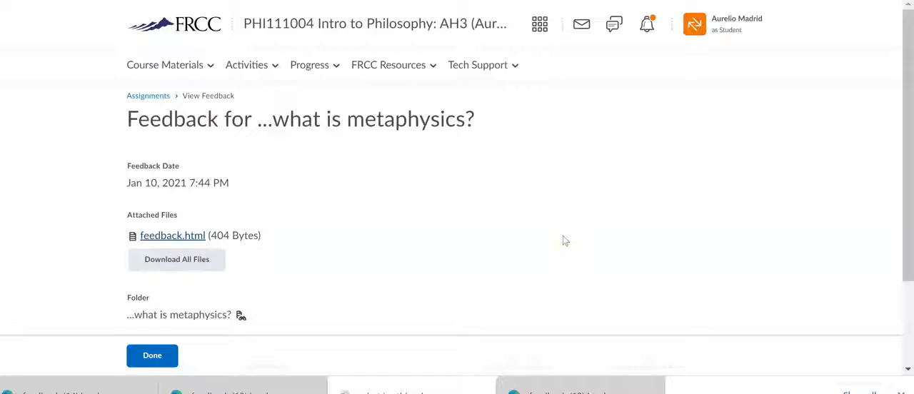
mouse_move(562, 244)
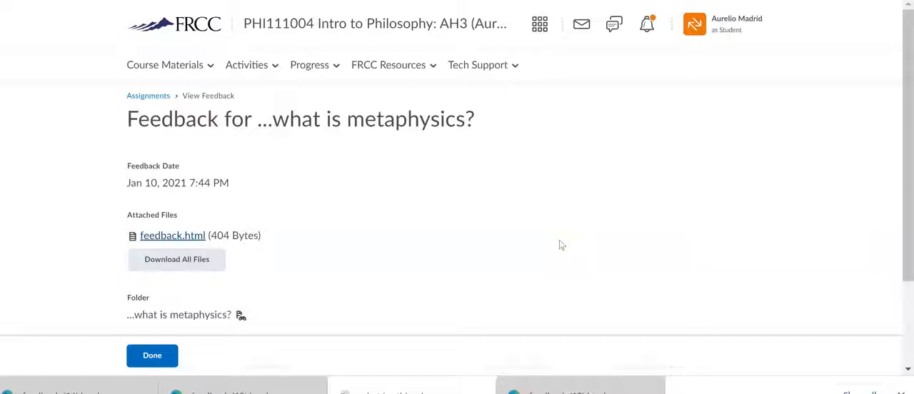
mouse_move(560, 244)
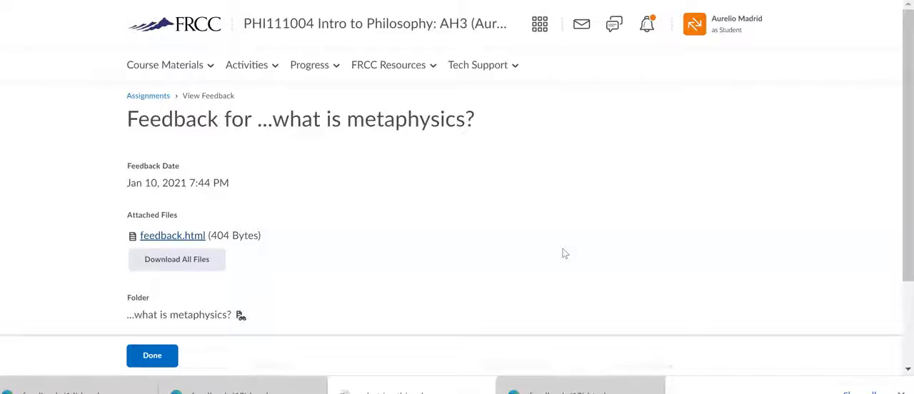
mouse_move(587, 227)
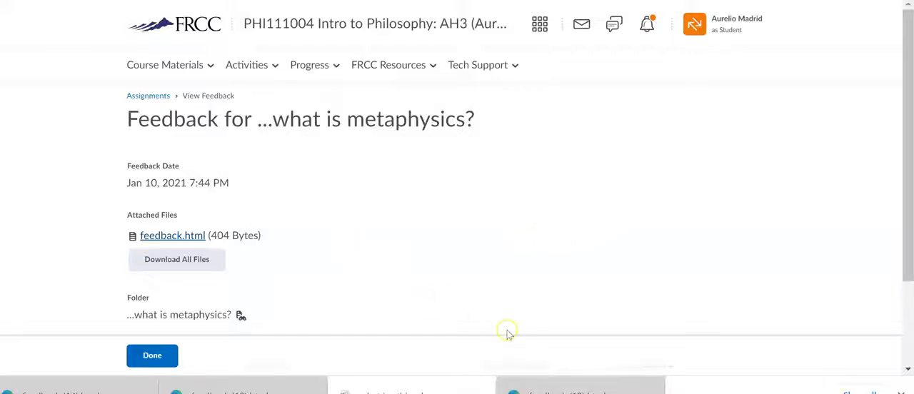
scroll(down, 3)
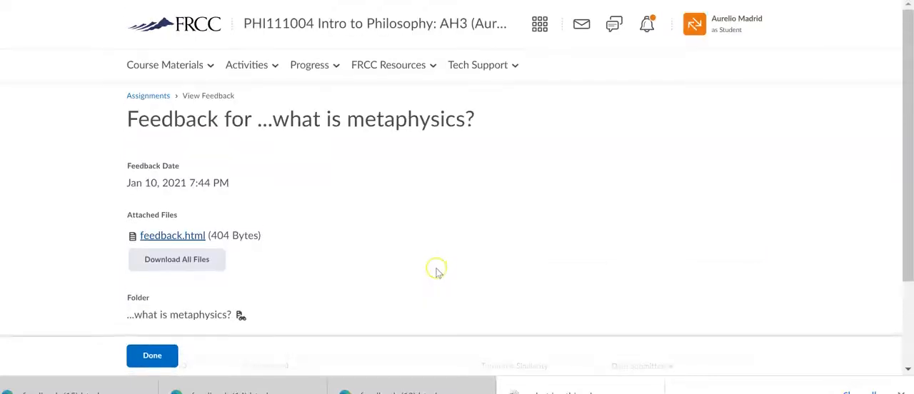
click(152, 355)
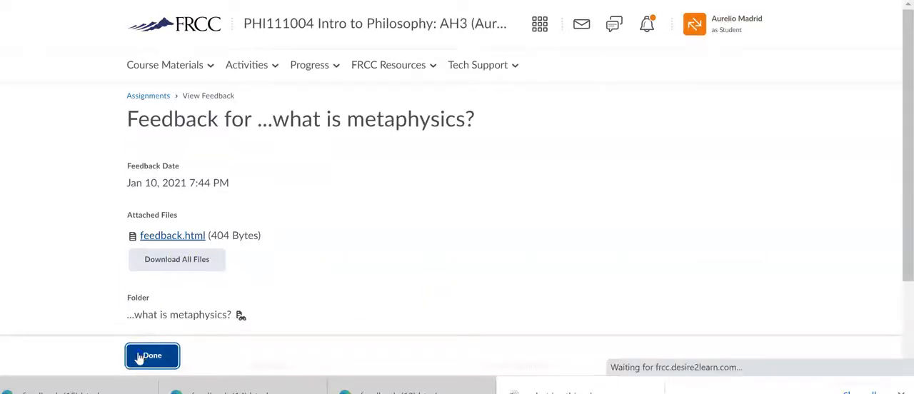
Finish the feedback to mark it read, then return to the course homepage.
click(152, 356)
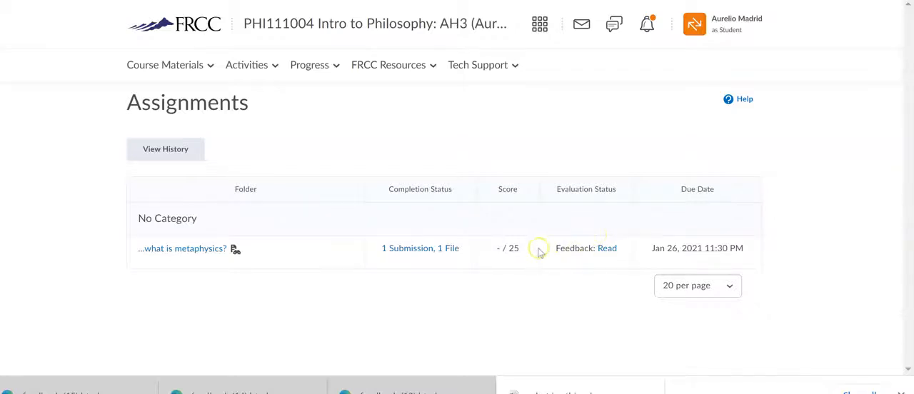
mouse_move(527, 258)
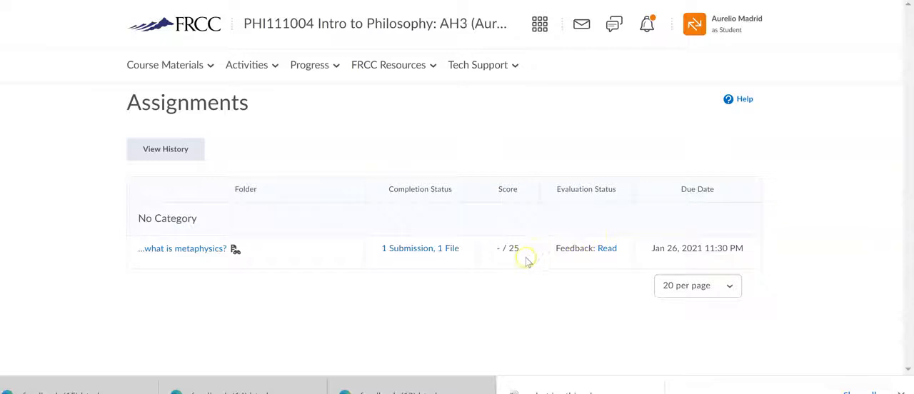
mouse_move(361, 23)
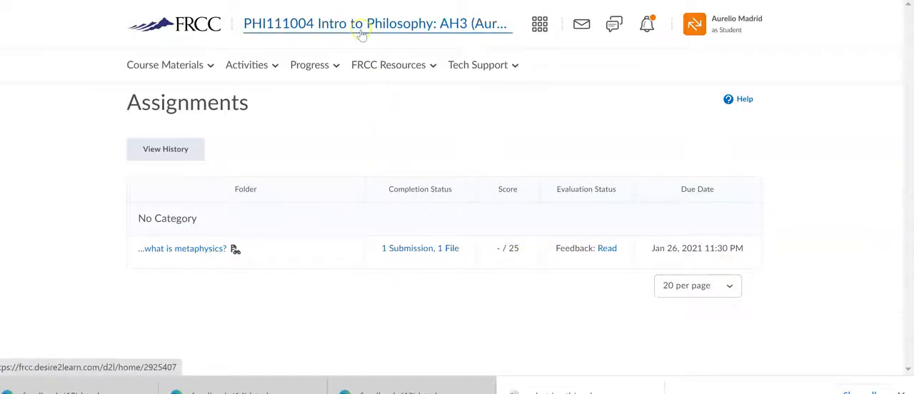
mouse_move(360, 257)
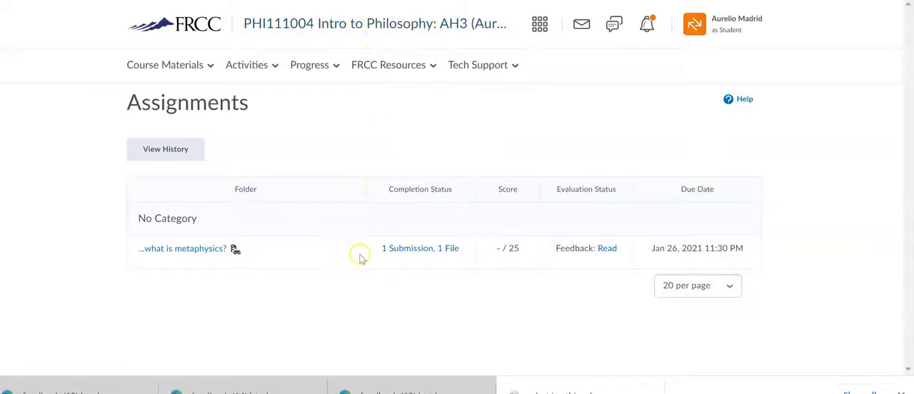
mouse_move(329, 41)
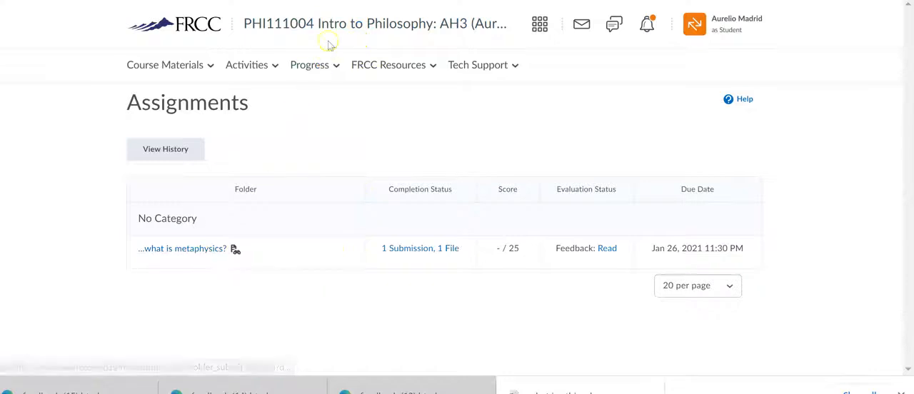
mouse_move(510, 250)
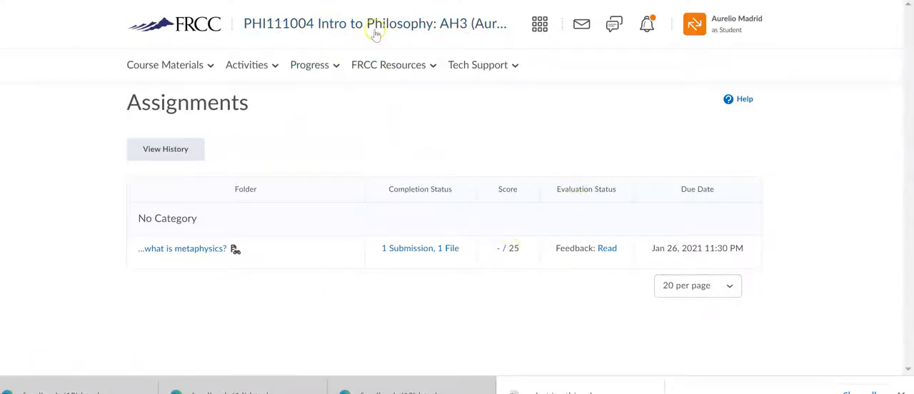
click(372, 24)
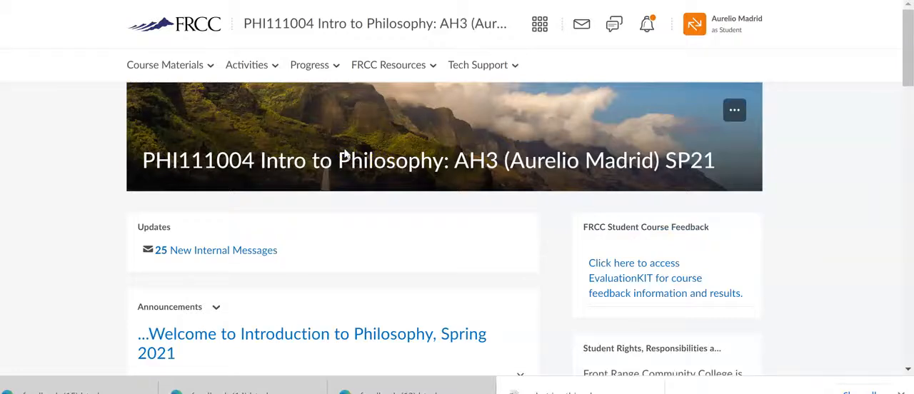
Scroll through the welcome announcement down to its Discussion and Assignment due date.
scroll(down, 3)
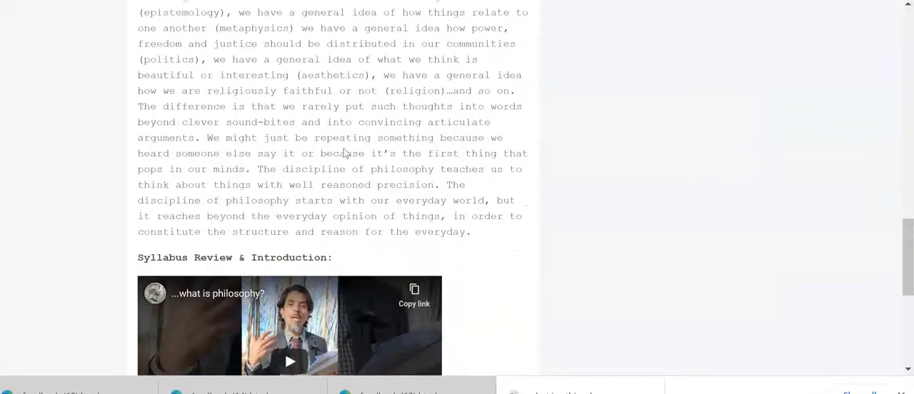
scroll(down, 3)
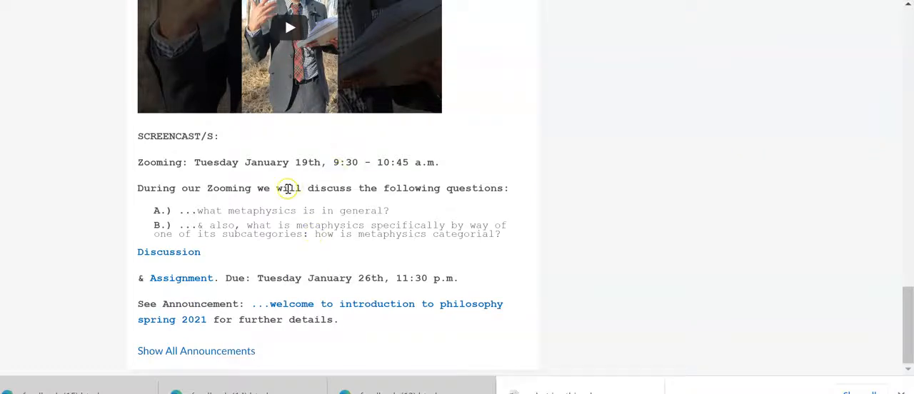
mouse_move(391, 193)
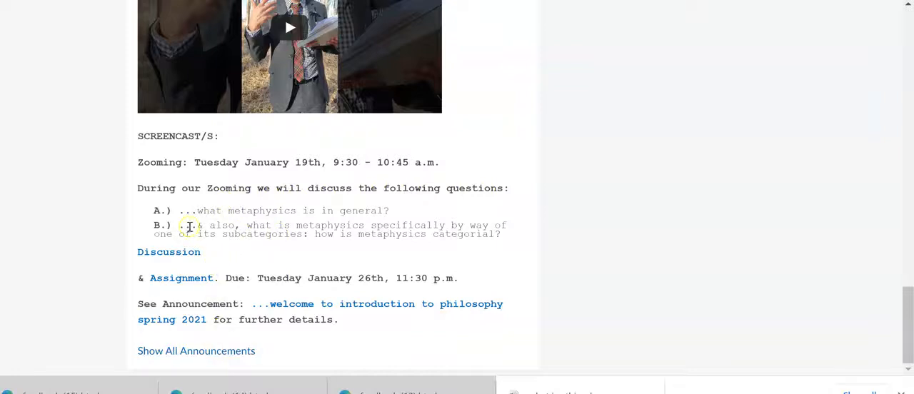
mouse_move(215, 248)
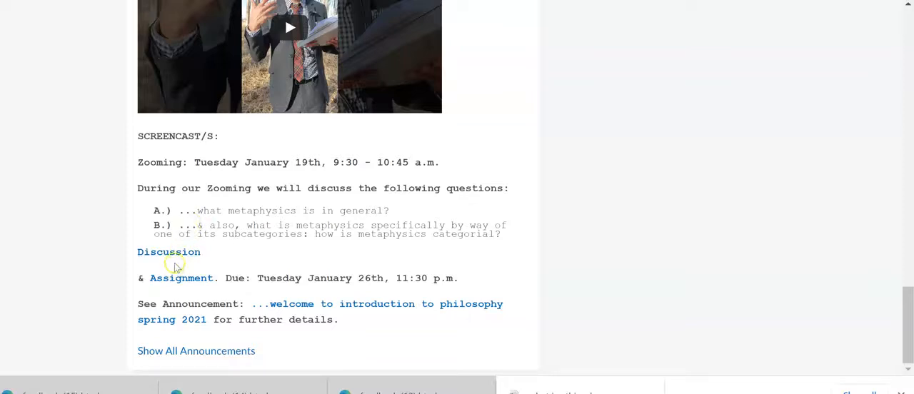
mouse_move(169, 251)
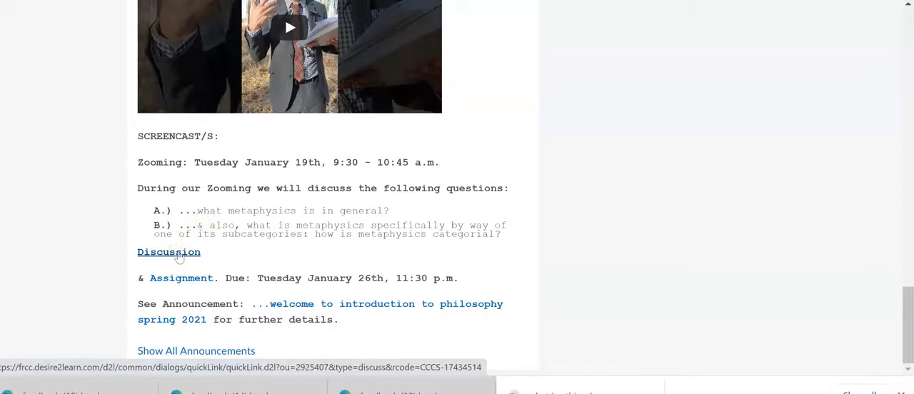
mouse_move(202, 262)
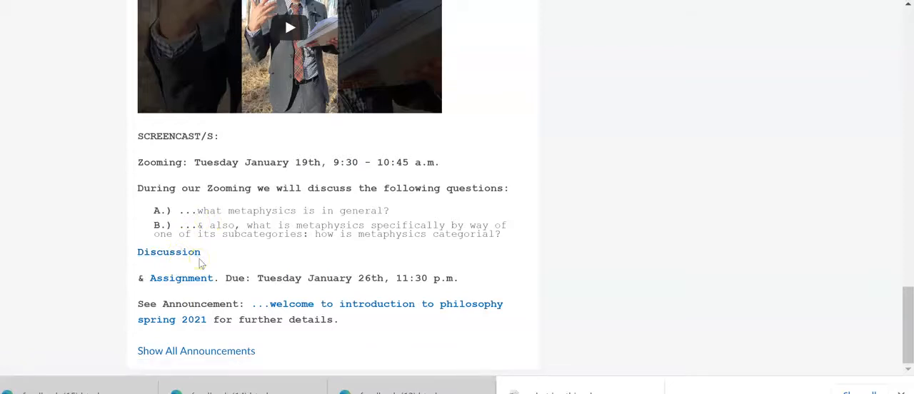